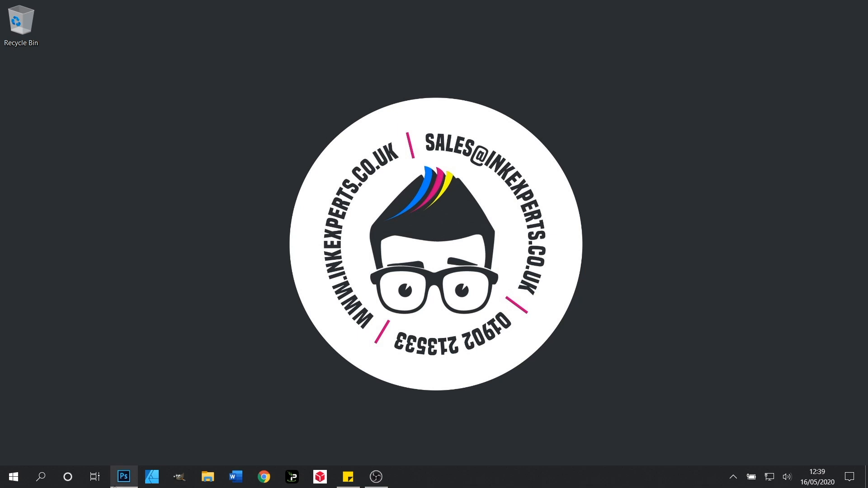
Bring the Sublimation_Academy_Webaddress.jpg document forward in Photoshop.
{"action": "left_click", "coordinate": [123, 477]}
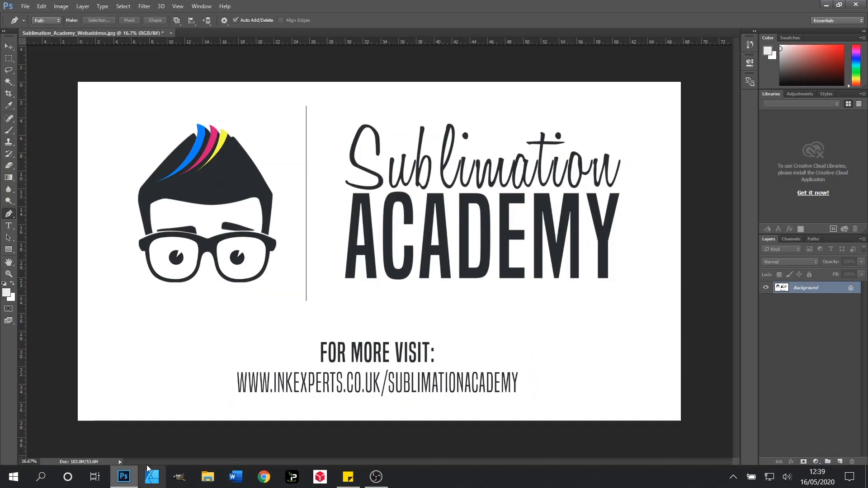
{"action": "mouse_move", "coordinate": [45, 117]}
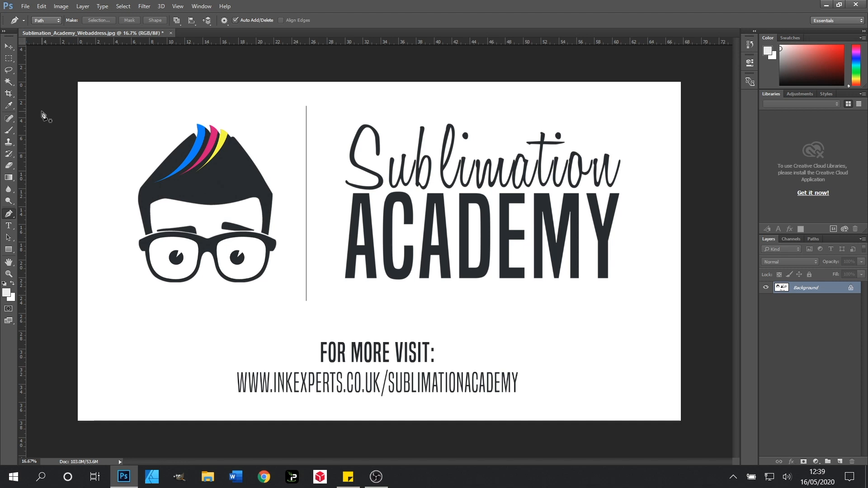
Flip the canvas horizontally via Image Rotation so the logo and text read backwards.
{"action": "left_click", "coordinate": [60, 6]}
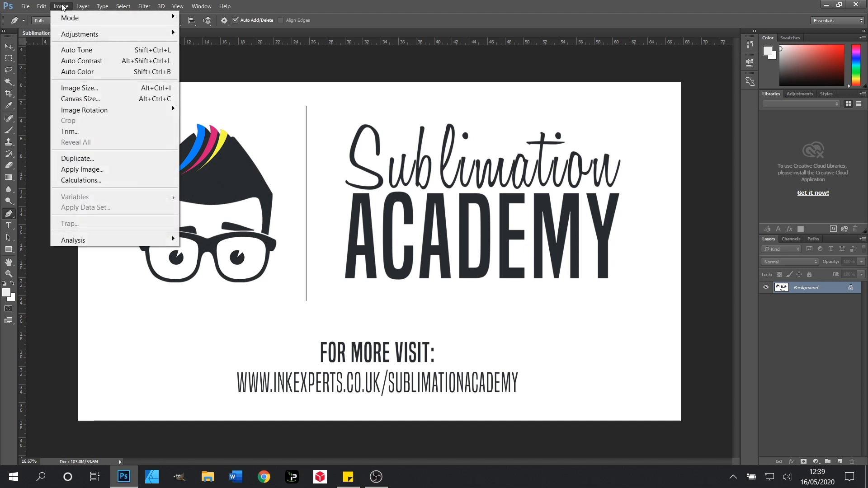
{"action": "mouse_move", "coordinate": [84, 109]}
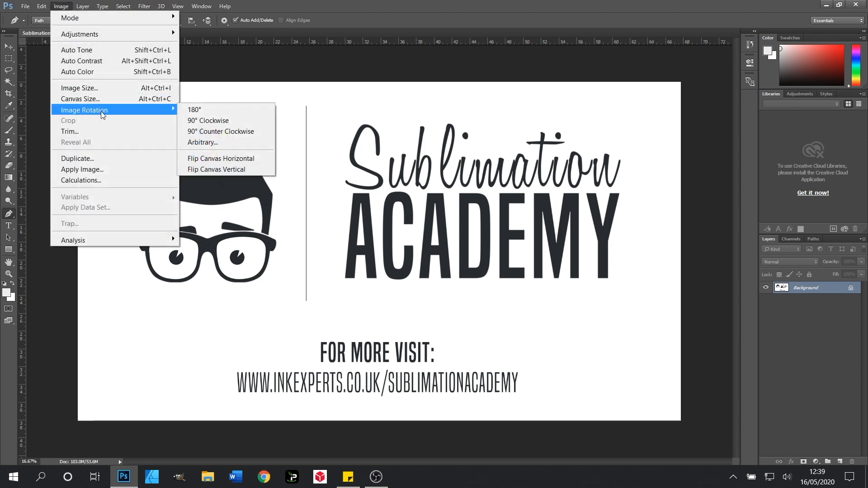
{"action": "mouse_move", "coordinate": [239, 161]}
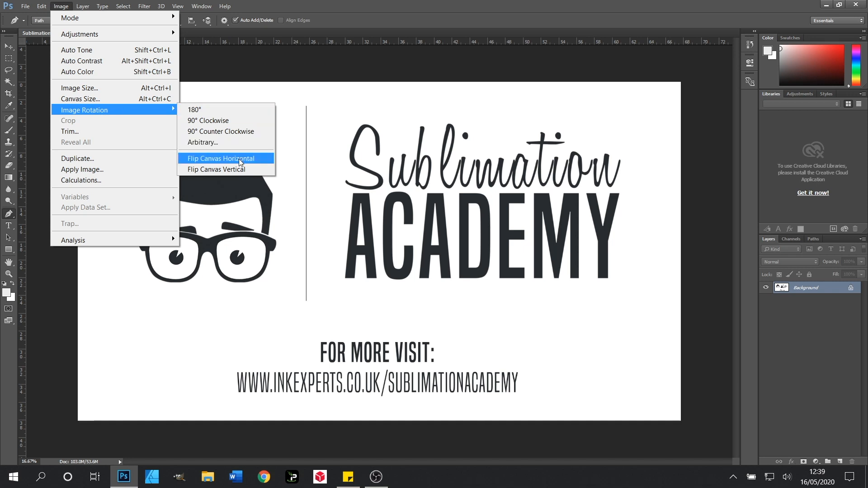
{"action": "left_click", "coordinate": [220, 158]}
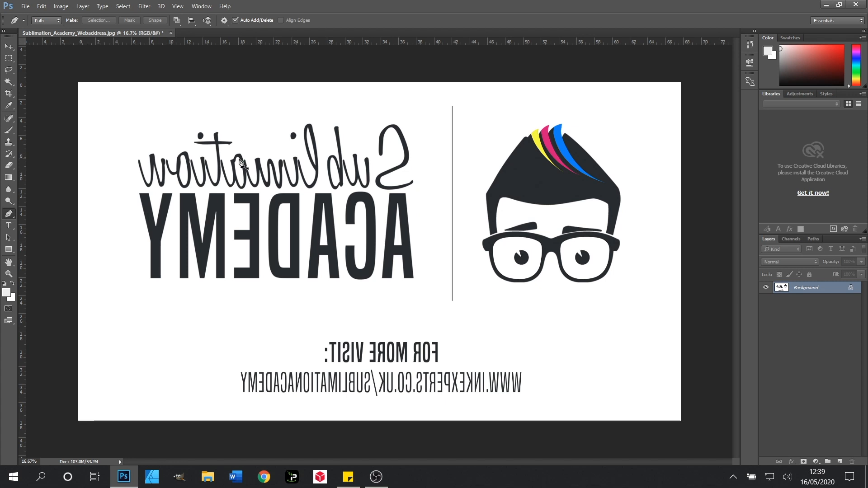
{"action": "left_click", "coordinate": [25, 7]}
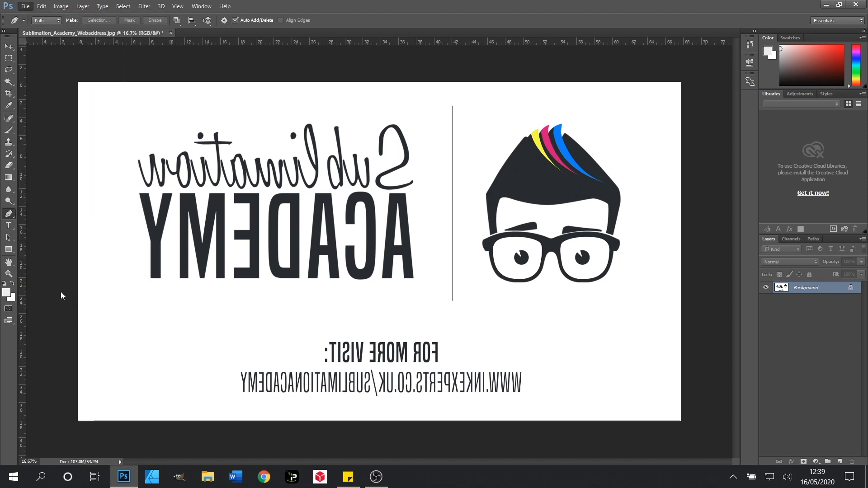
Start printing the mirrored image to the Sawgrass SG400 with Photoshop Manages Colors.
{"action": "left_click", "coordinate": [26, 7]}
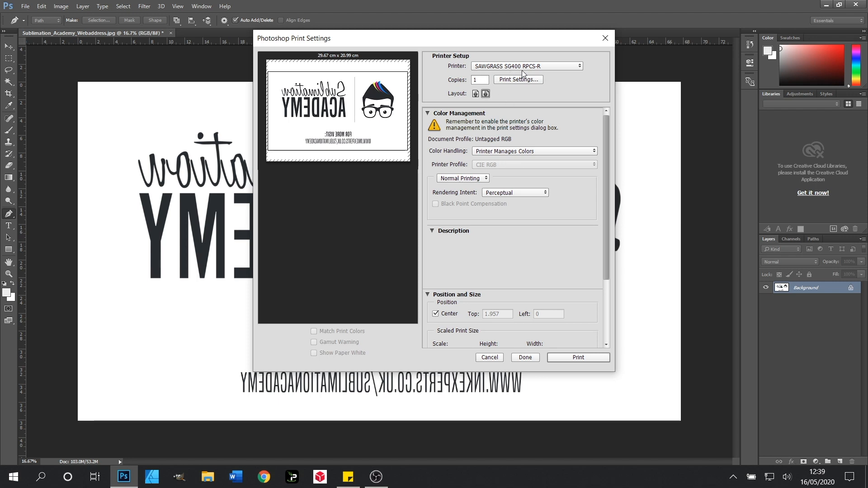
{"action": "mouse_move", "coordinate": [567, 95]}
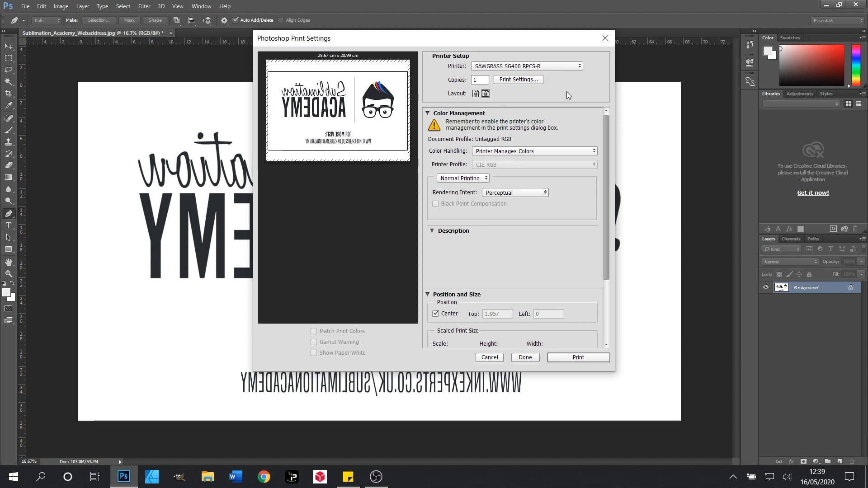
{"action": "mouse_move", "coordinate": [531, 134]}
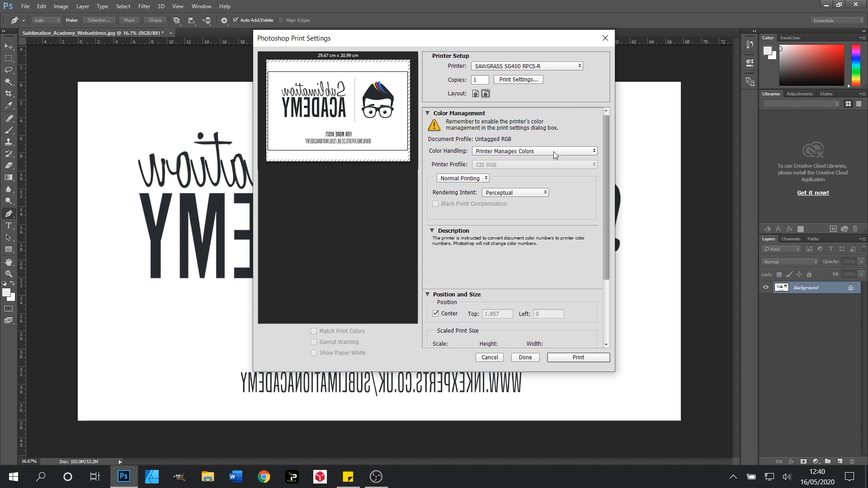
{"action": "left_click", "coordinate": [534, 151]}
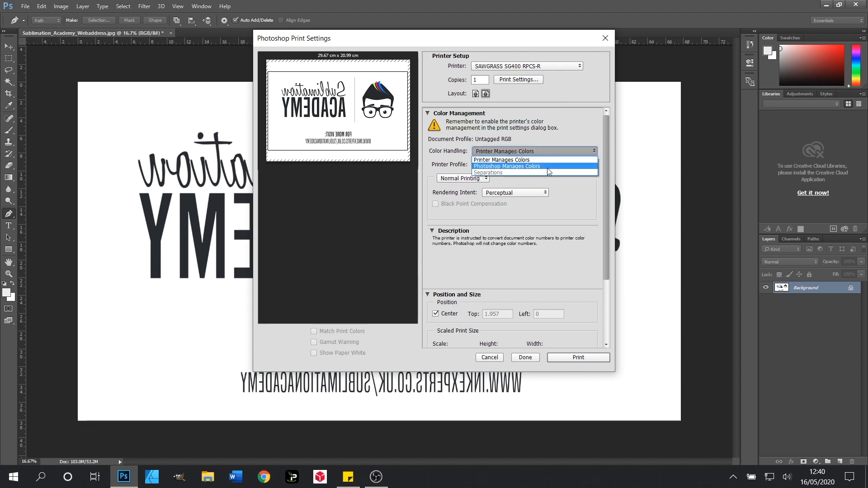
{"action": "left_click", "coordinate": [506, 166]}
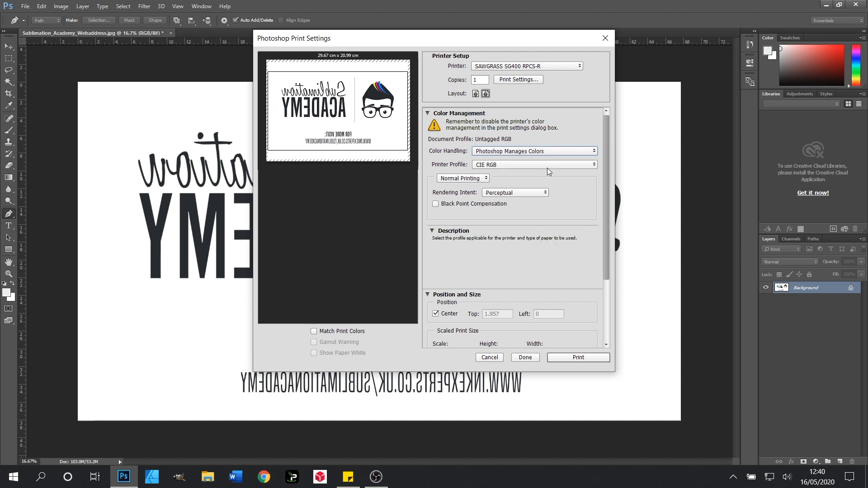
{"action": "mouse_move", "coordinate": [592, 169]}
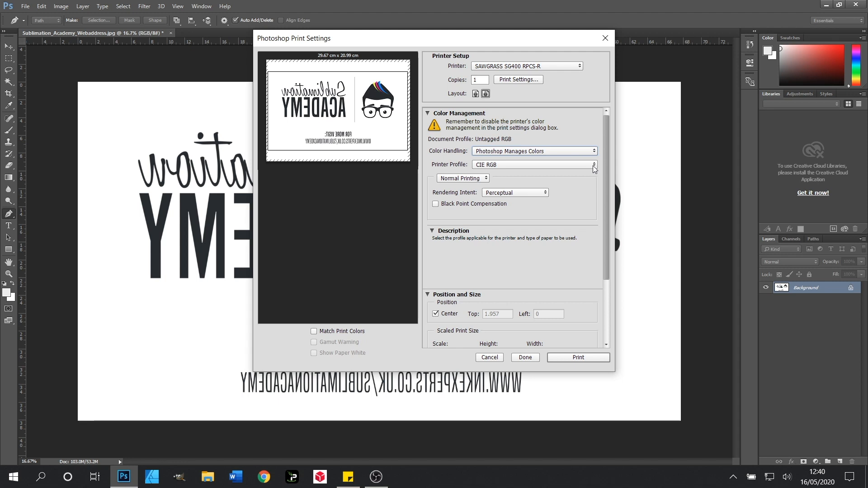
Choose the InkExperts Sawgrass SG400 Sublinova Style printer profile.
{"action": "left_click", "coordinate": [593, 164]}
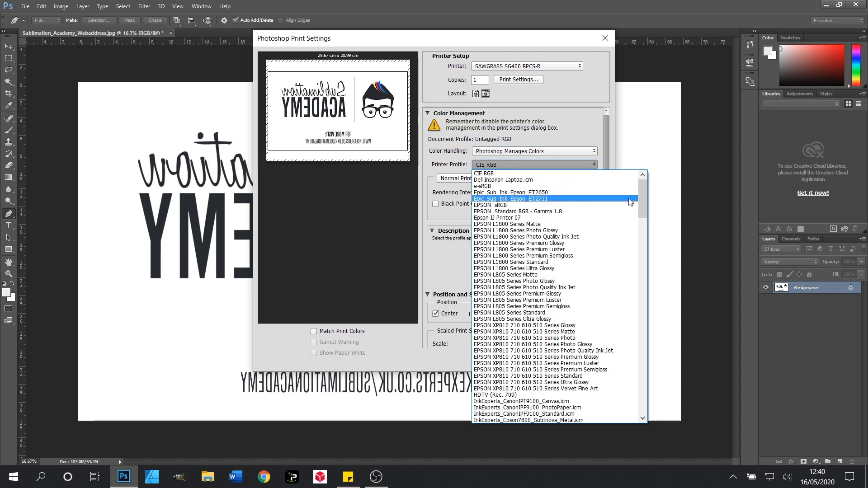
{"action": "scroll", "scroll_direction": "down", "scroll_amount": 3}
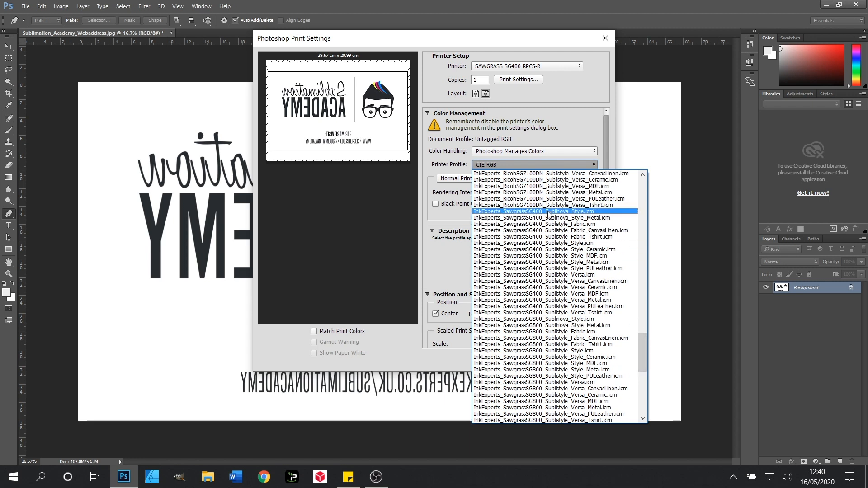
{"action": "left_click", "coordinate": [545, 212]}
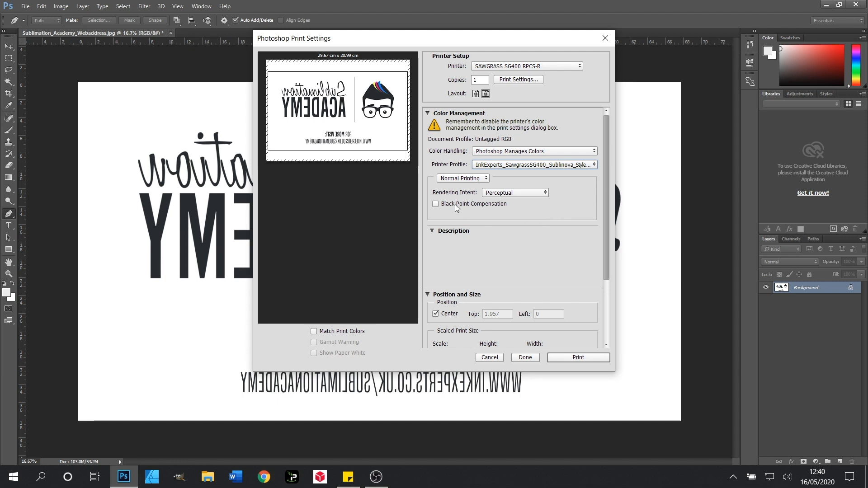
{"action": "mouse_move", "coordinate": [471, 201]}
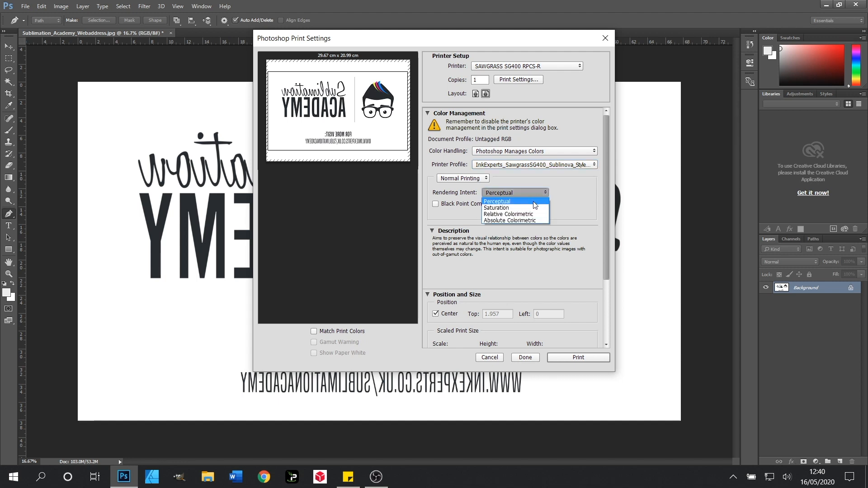
{"action": "mouse_move", "coordinate": [515, 220]}
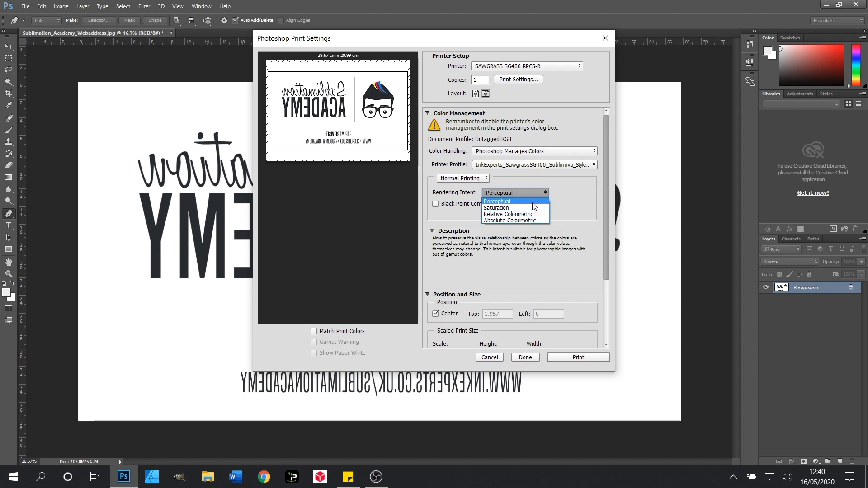
{"action": "mouse_move", "coordinate": [506, 215]}
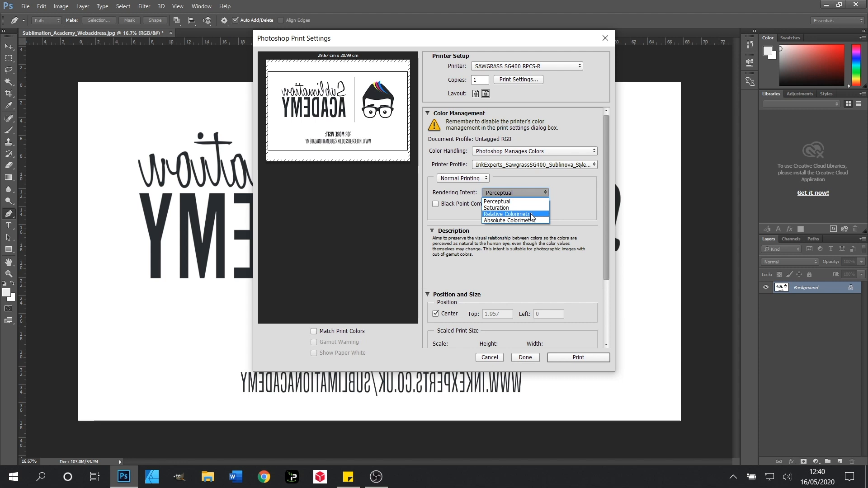
{"action": "mouse_move", "coordinate": [515, 201]}
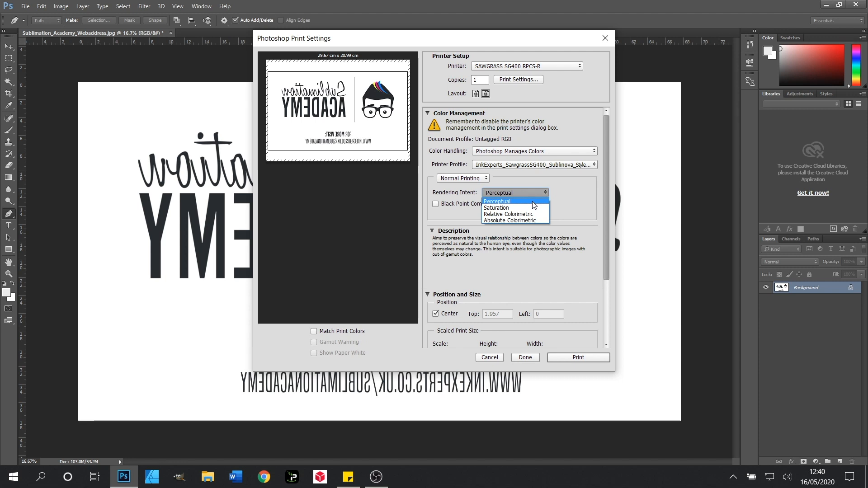
Keep Perceptual rendering and go to the printer's Detailed Settings paper page.
{"action": "left_click", "coordinate": [496, 201]}
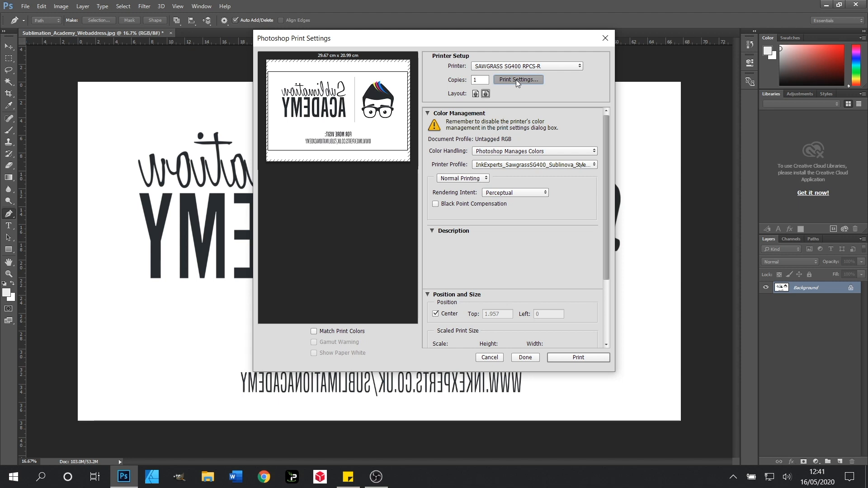
{"action": "left_click", "coordinate": [518, 79]}
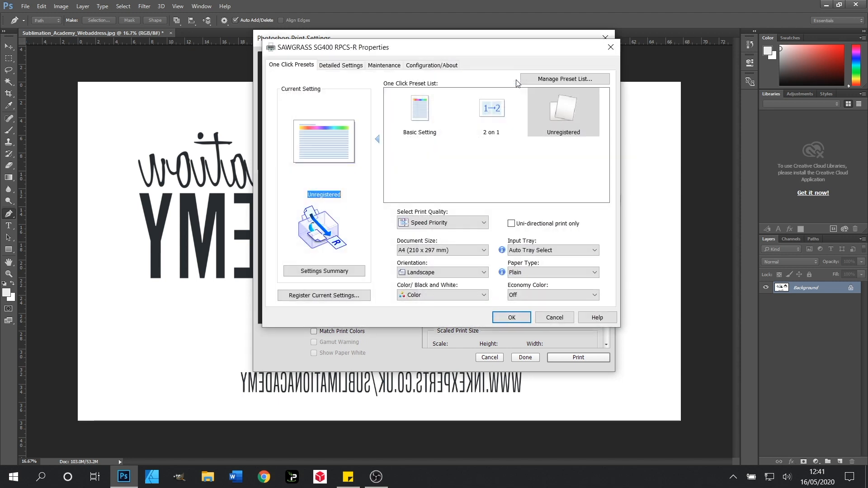
{"action": "mouse_move", "coordinate": [349, 57]}
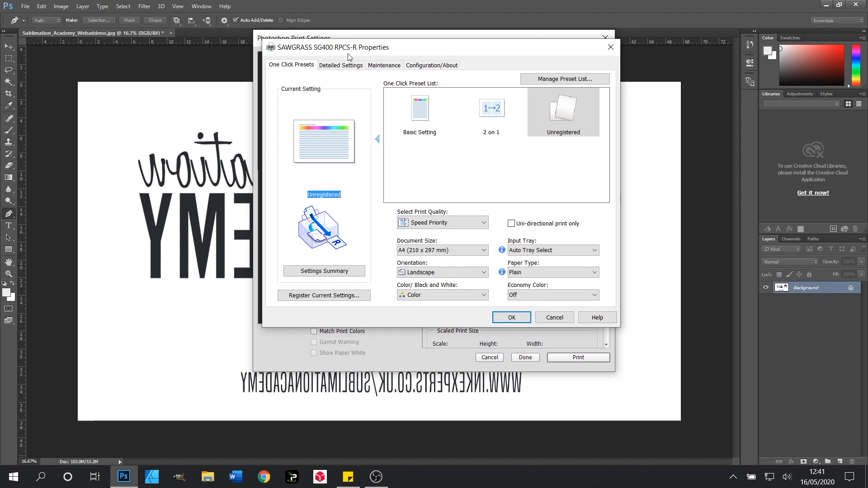
{"action": "mouse_move", "coordinate": [323, 70]}
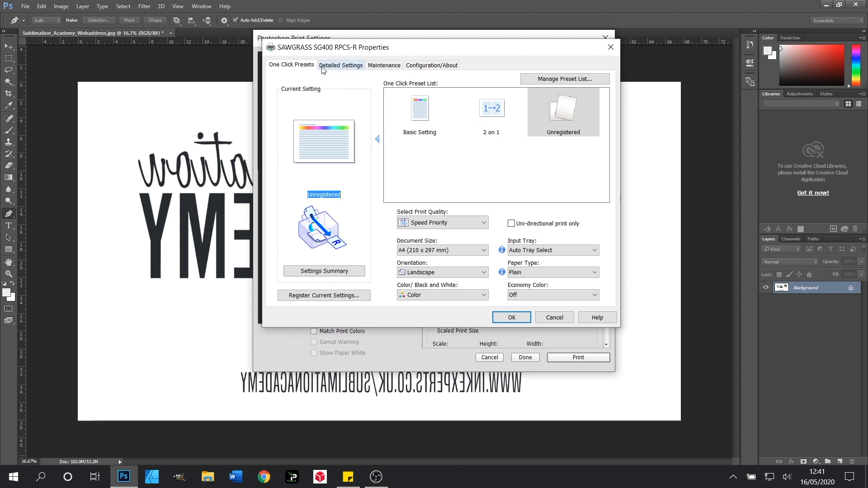
{"action": "left_click", "coordinate": [341, 65]}
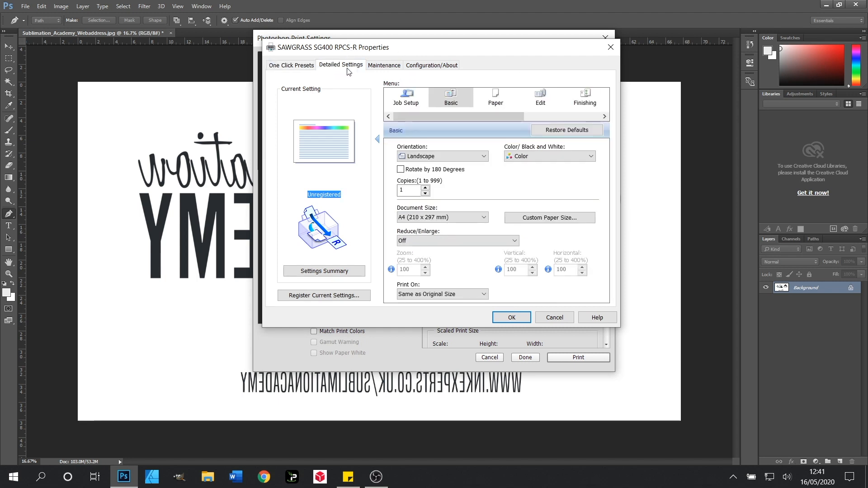
{"action": "mouse_move", "coordinate": [477, 104]}
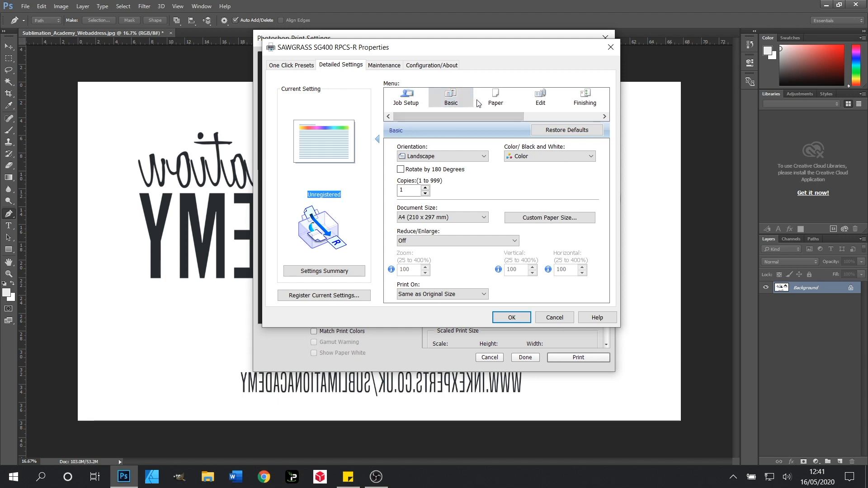
{"action": "left_click", "coordinate": [495, 97]}
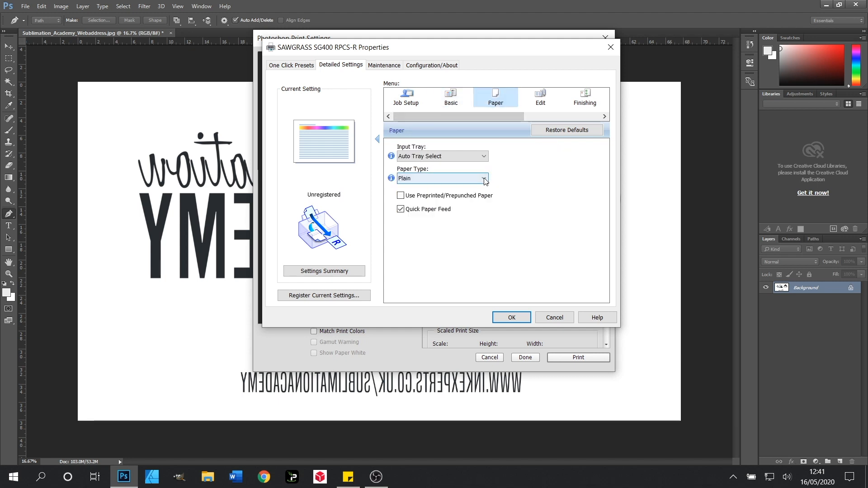
Set the Sawgrass SG400 paper type to Glossy.
{"action": "left_click", "coordinate": [483, 178]}
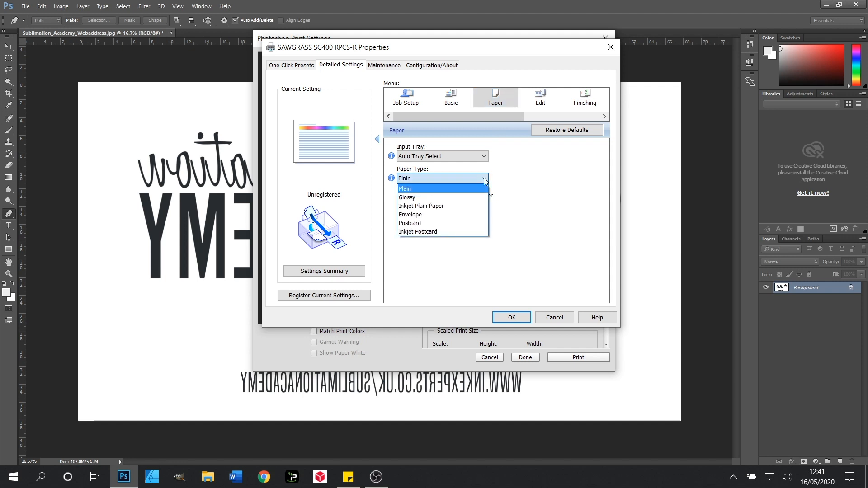
{"action": "mouse_move", "coordinate": [435, 198]}
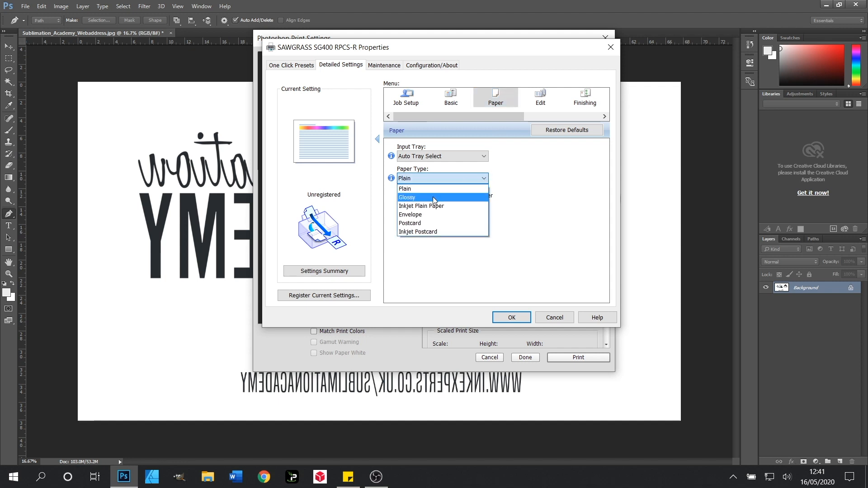
{"action": "left_click", "coordinate": [408, 197]}
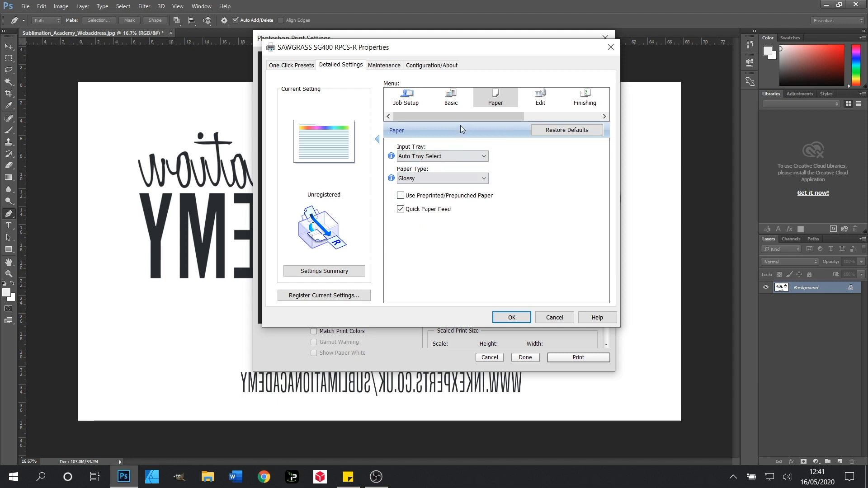
{"action": "left_click", "coordinate": [603, 117]}
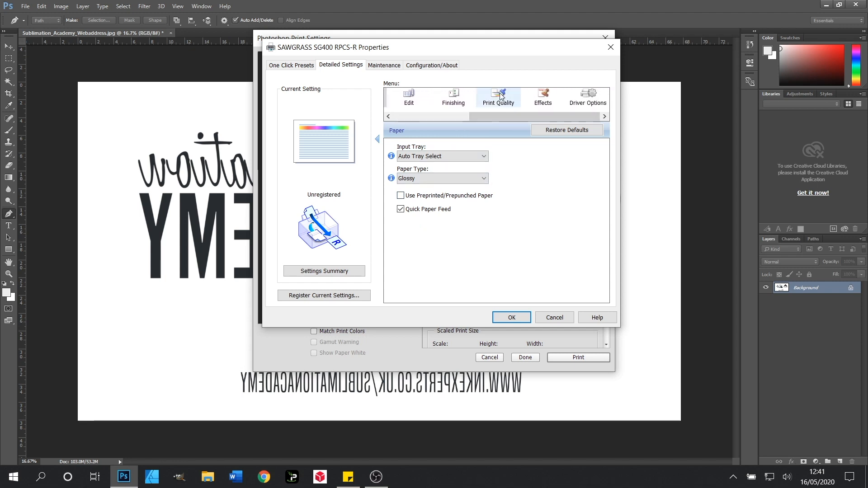
Set Select Print Quality to Quality Priority.
{"action": "left_click", "coordinate": [498, 97]}
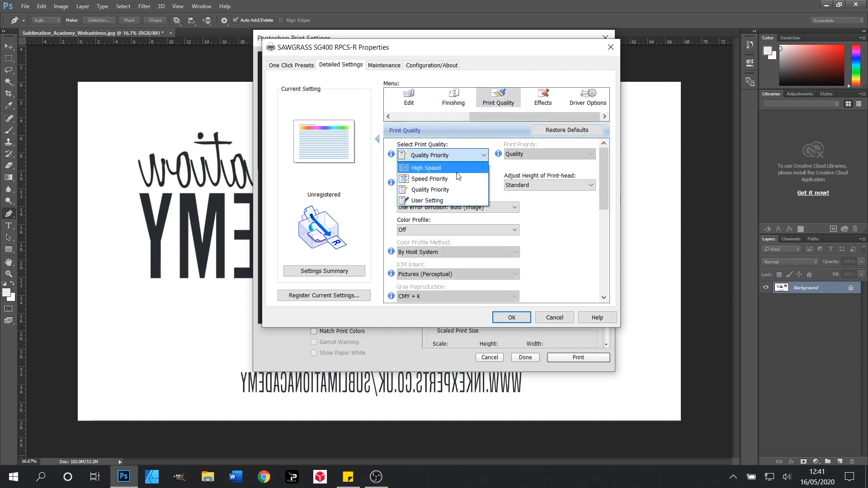
{"action": "mouse_move", "coordinate": [458, 189]}
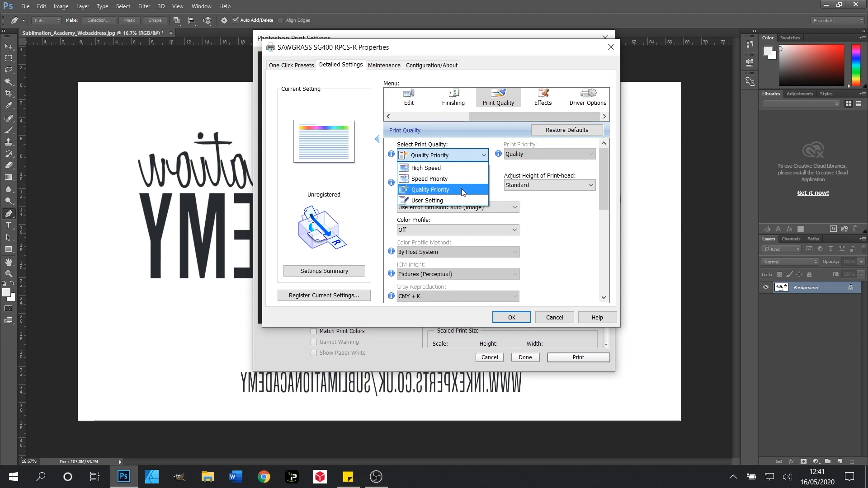
{"action": "left_click", "coordinate": [431, 189]}
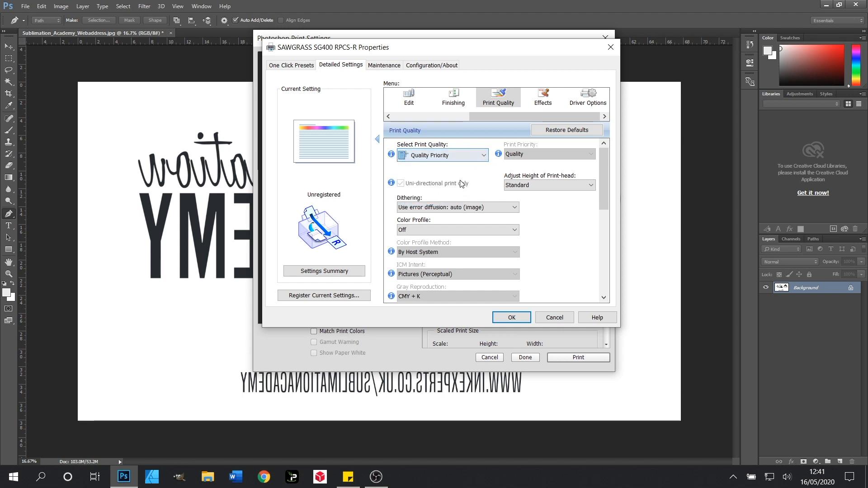
{"action": "mouse_move", "coordinate": [474, 164]}
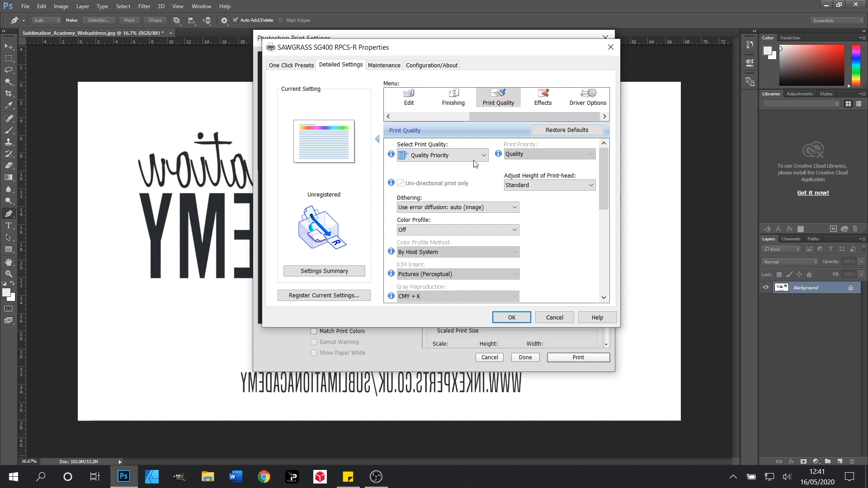
{"action": "mouse_move", "coordinate": [444, 234]}
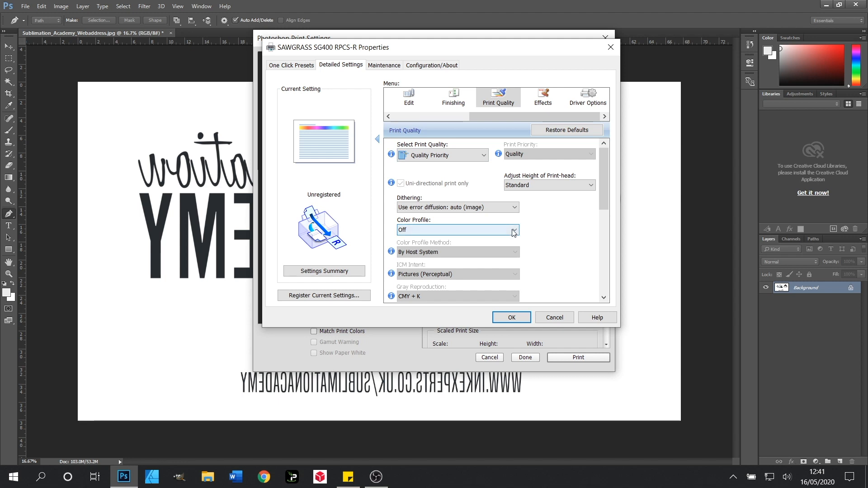
{"action": "mouse_move", "coordinate": [532, 235]}
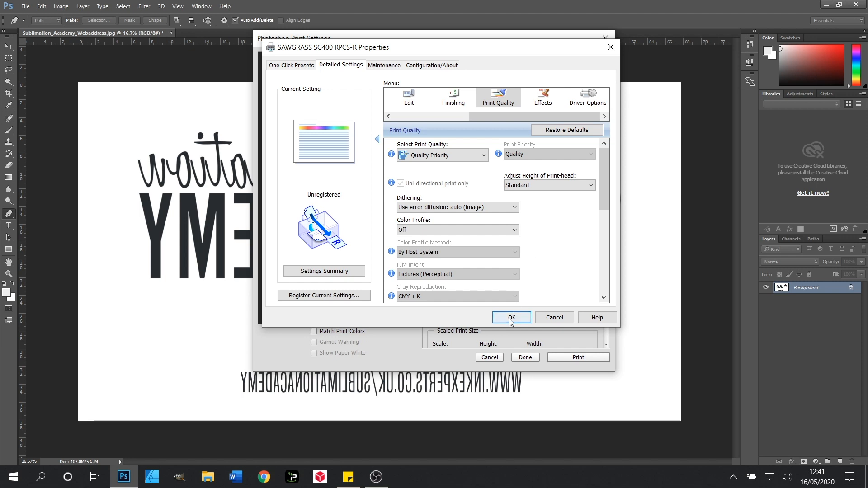
Confirm the SG400 properties with OK, returning to Photoshop's print settings.
{"action": "left_click", "coordinate": [511, 317]}
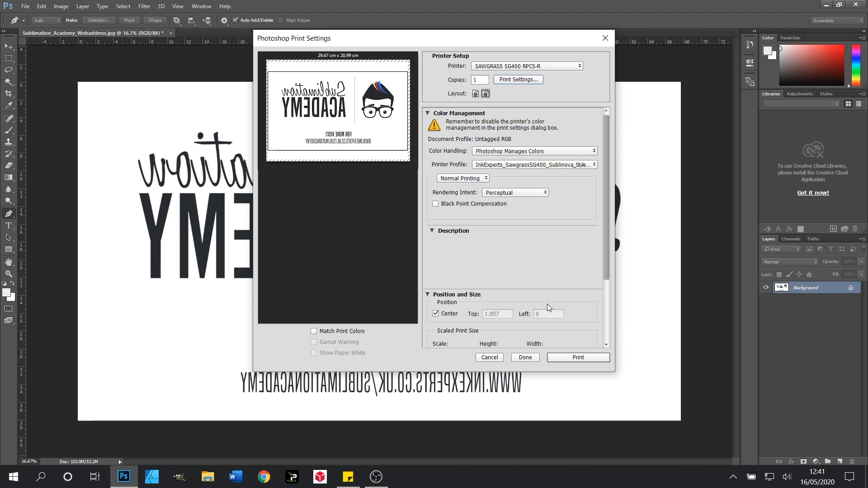
{"action": "mouse_move", "coordinate": [590, 328]}
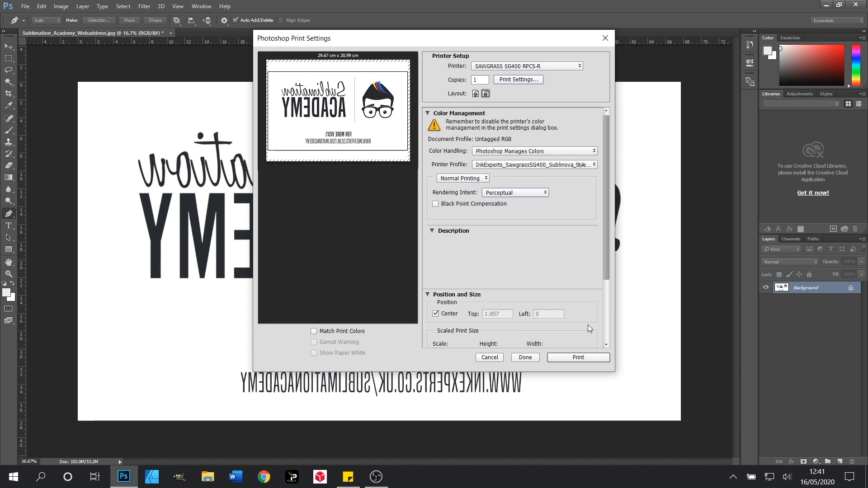